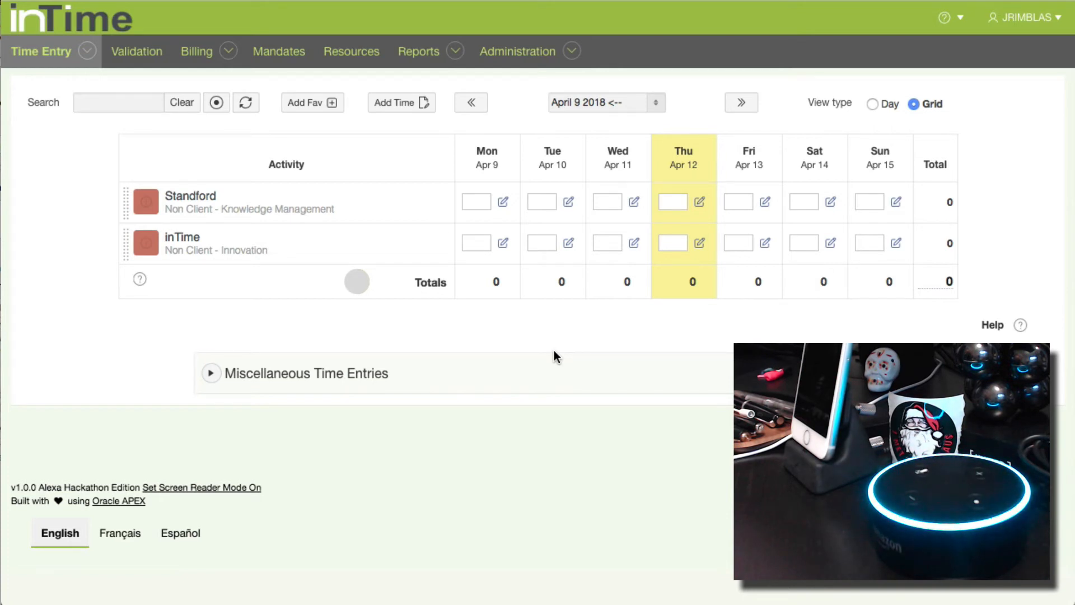
# Step: Enter 2 hours in the Standford row's Thursday, April 12 cell via Alexa voice
pyautogui.write('2')
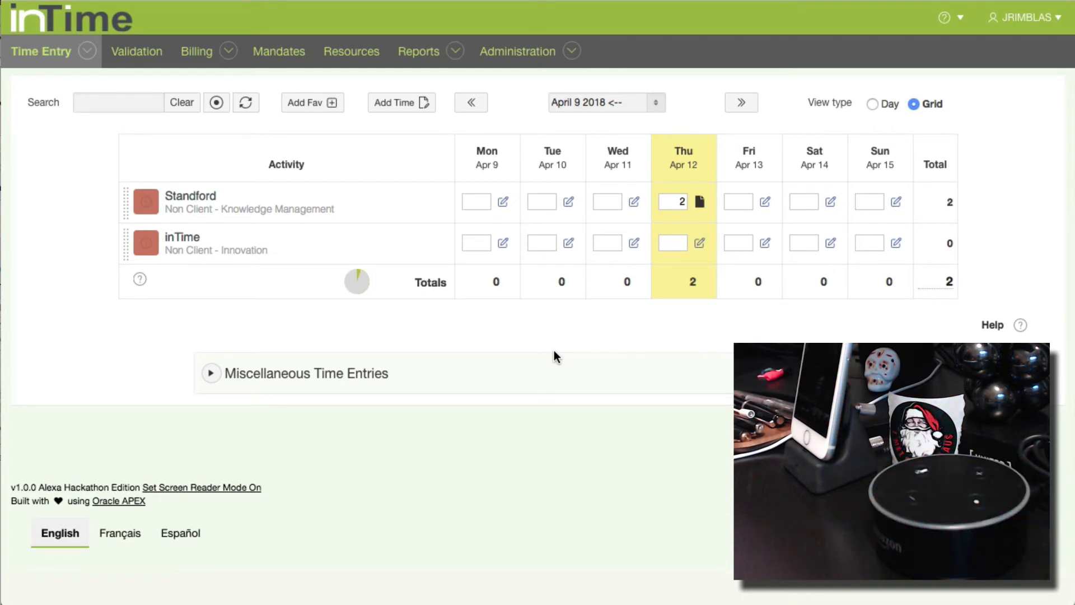
pyautogui.moveTo(310, 110)
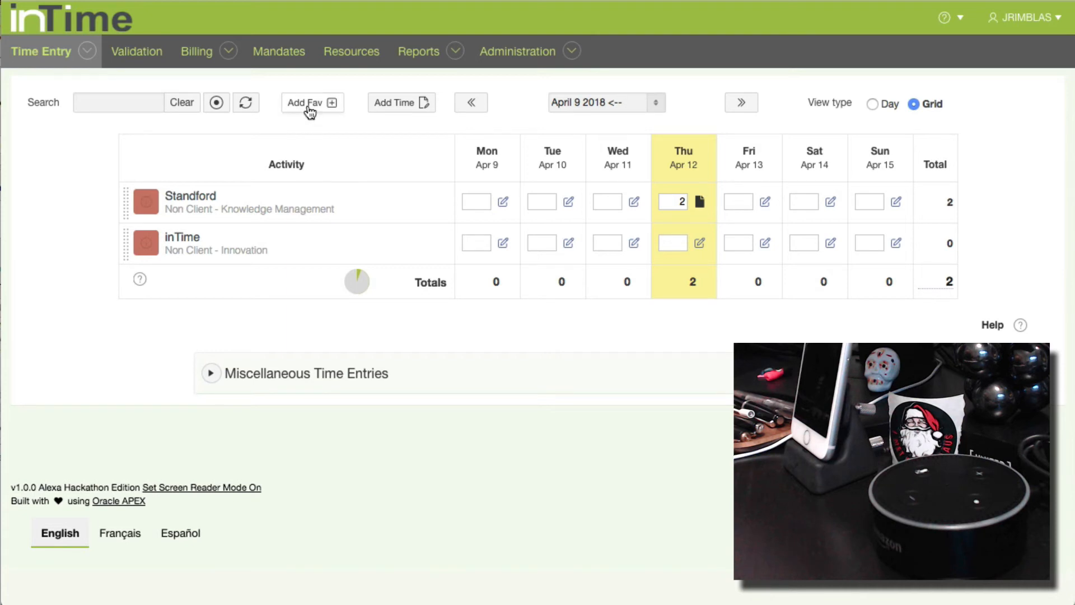
# Step: Create a new favorite via Add Fav and choose Vacation under Absences - Employee as its assignment
pyautogui.click(311, 102)
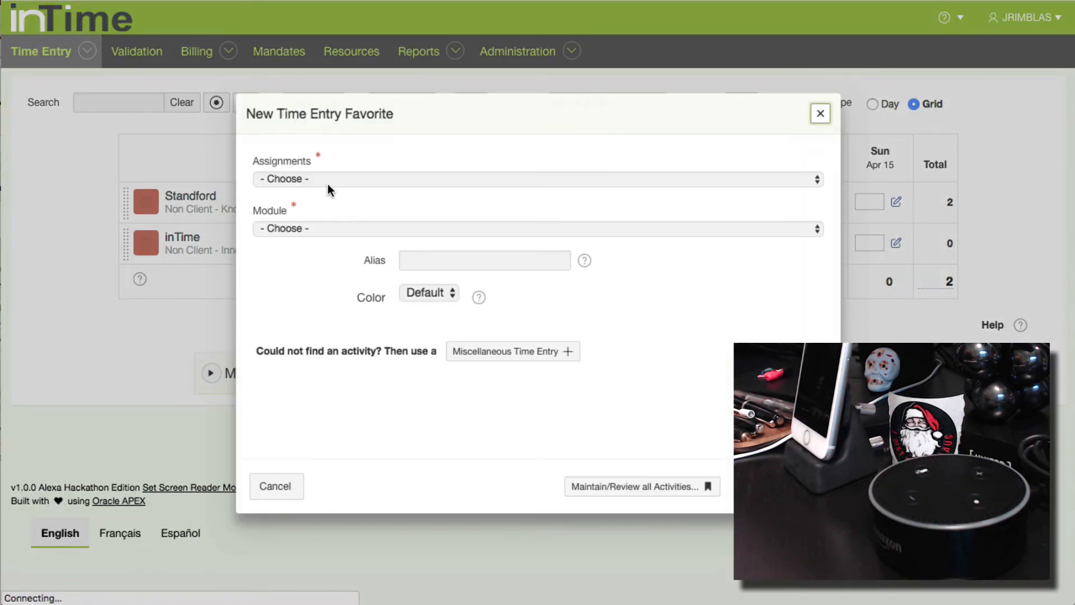
pyautogui.click(535, 178)
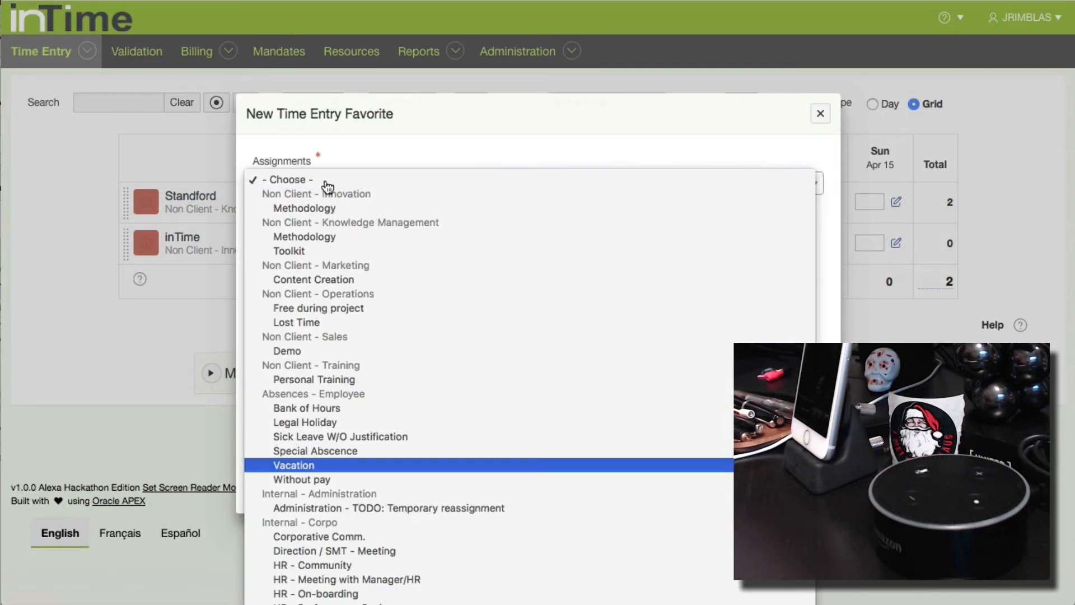
pyautogui.click(292, 465)
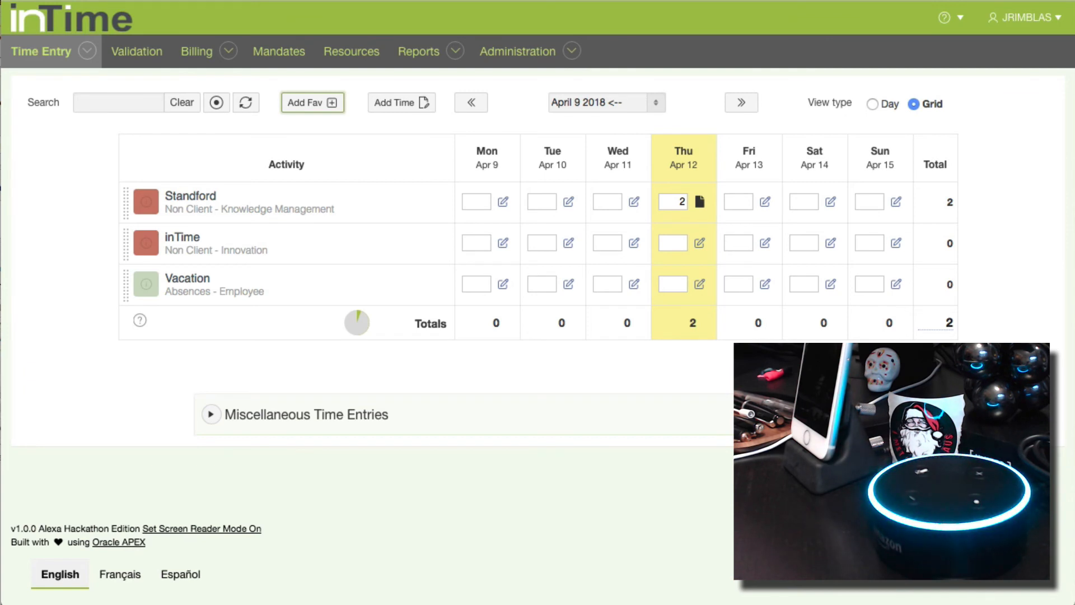
# Step: Enter 4 hours in the new Vacation row's Thursday cell, raising the week total to 6
pyautogui.write('4')
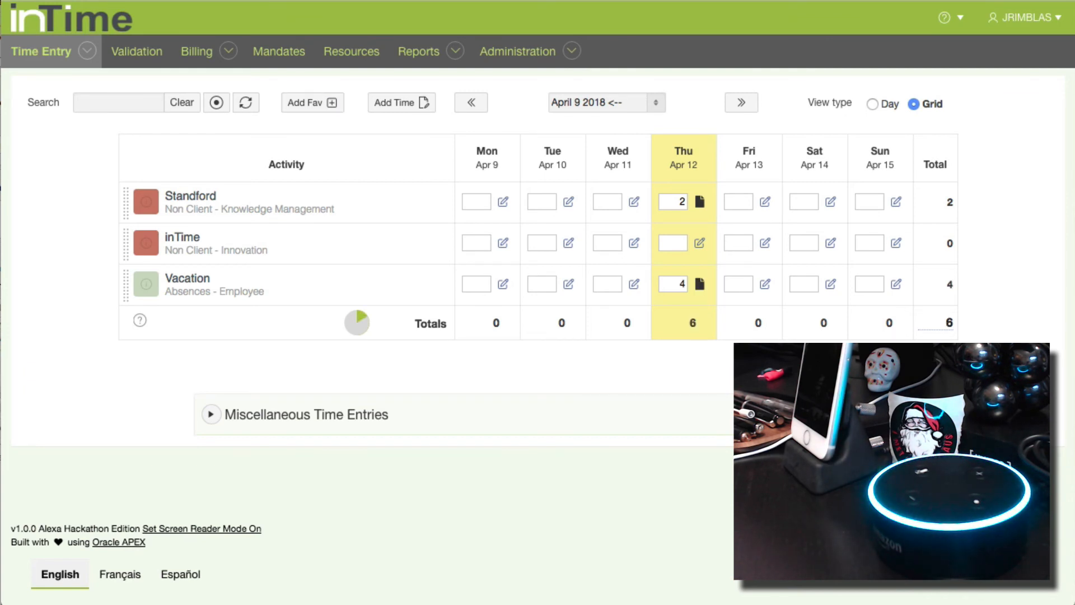